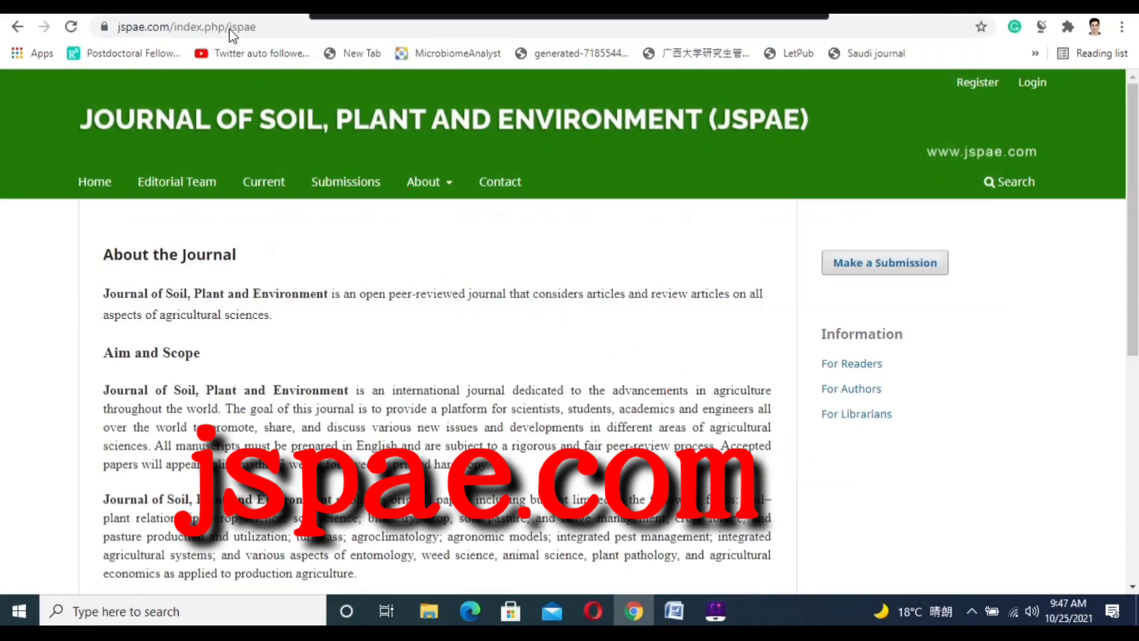
# Reach the JSPAE account registration form from the homepage header.
pyautogui.click(977, 82)
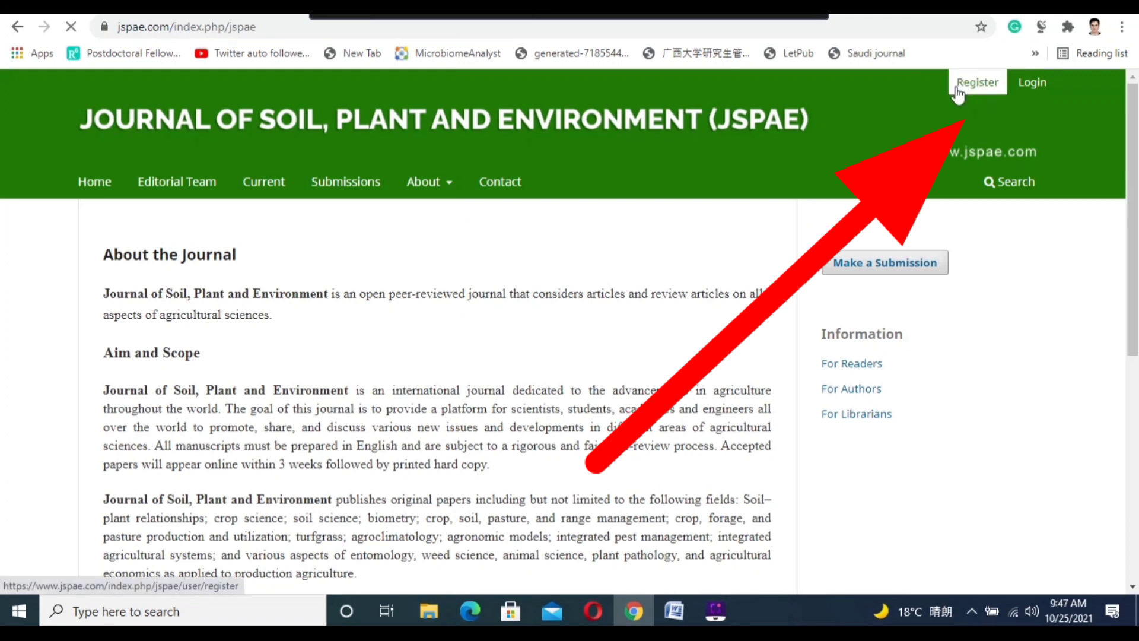
pyautogui.click(976, 82)
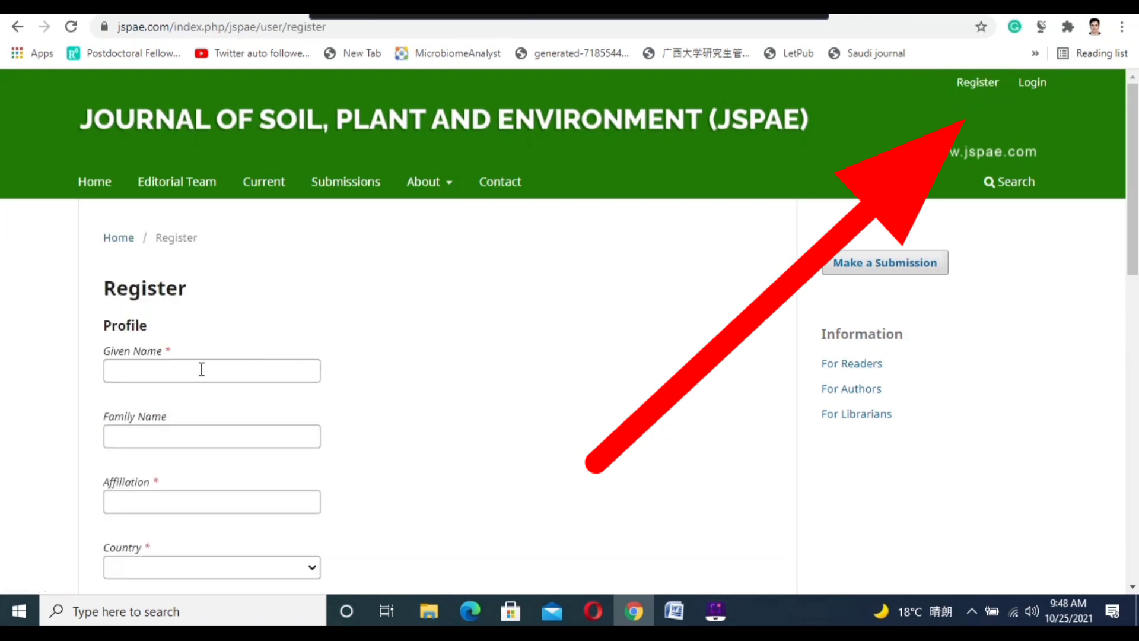
pyautogui.scroll(-3)
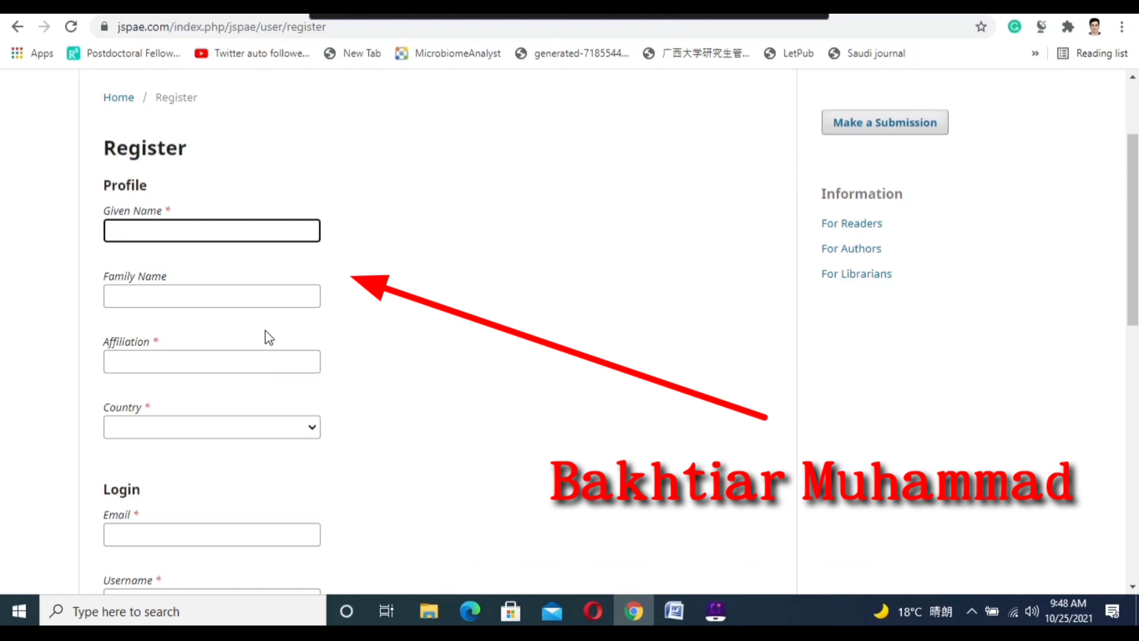
pyautogui.write('Muh')
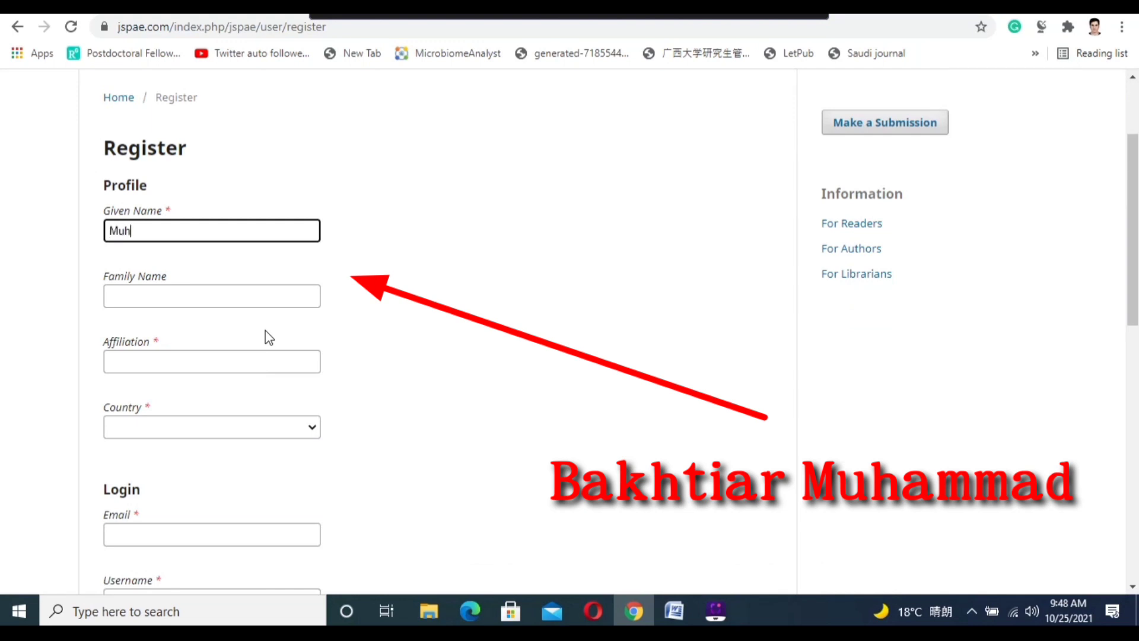
pyautogui.write('ammad')
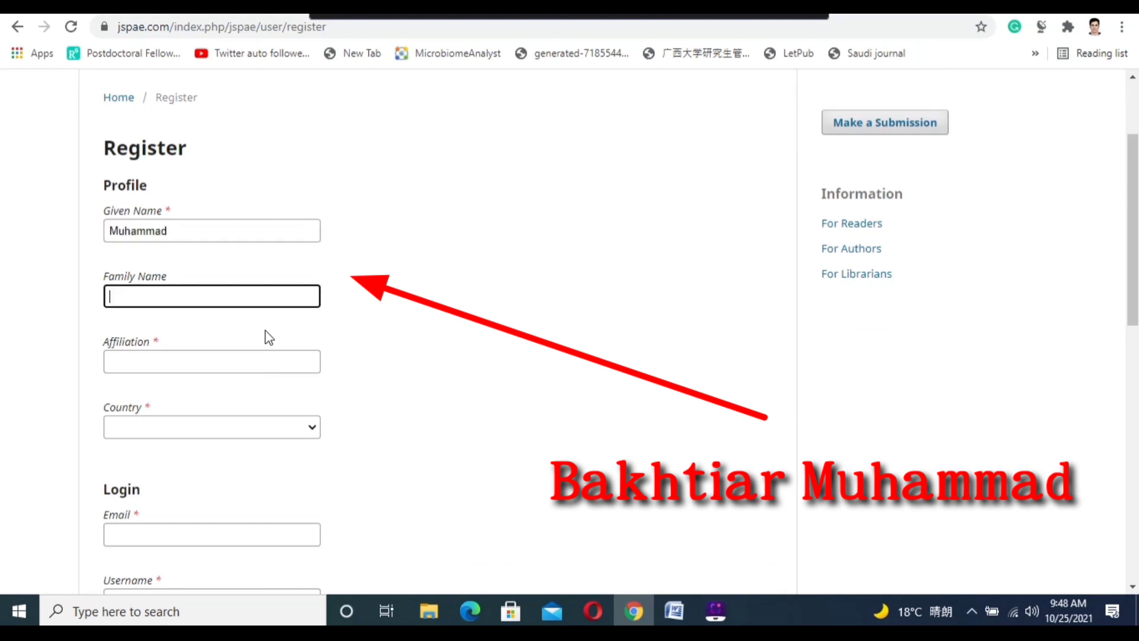
pyautogui.write('Bakht')
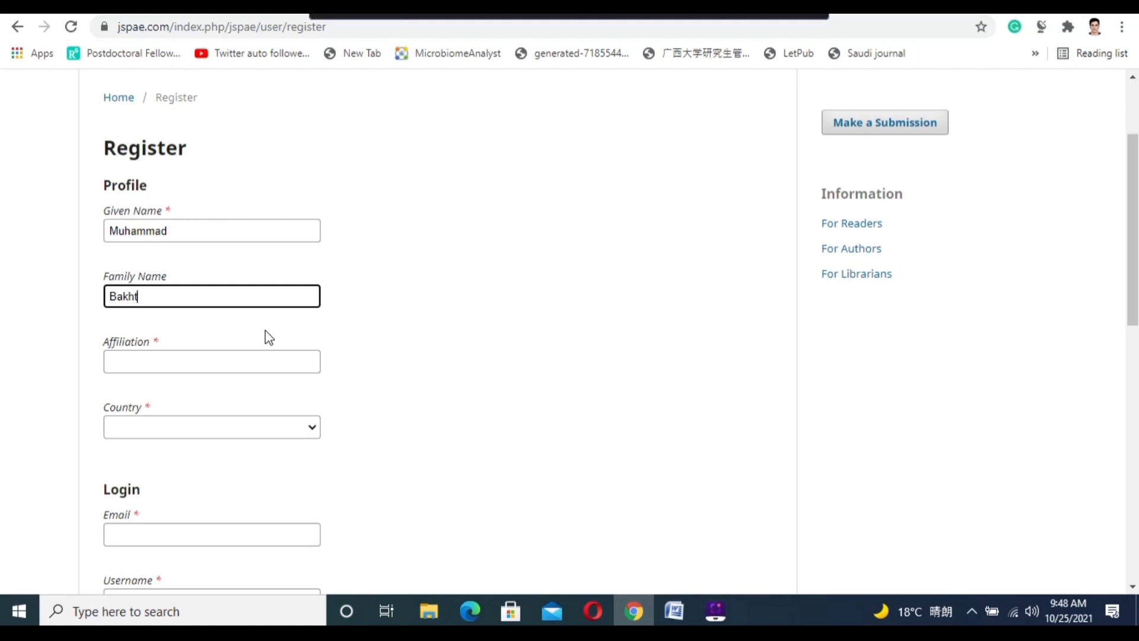
pyautogui.click(211, 361)
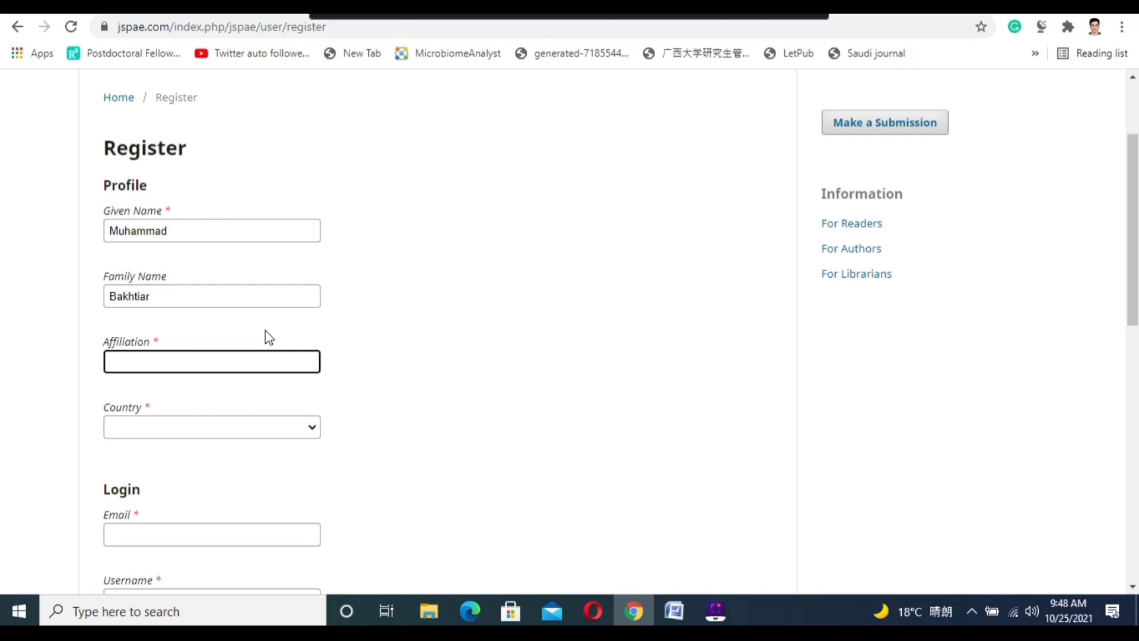
# Enter affiliation China Agriculture University and choose China as country.
pyautogui.write('Agriculture University')
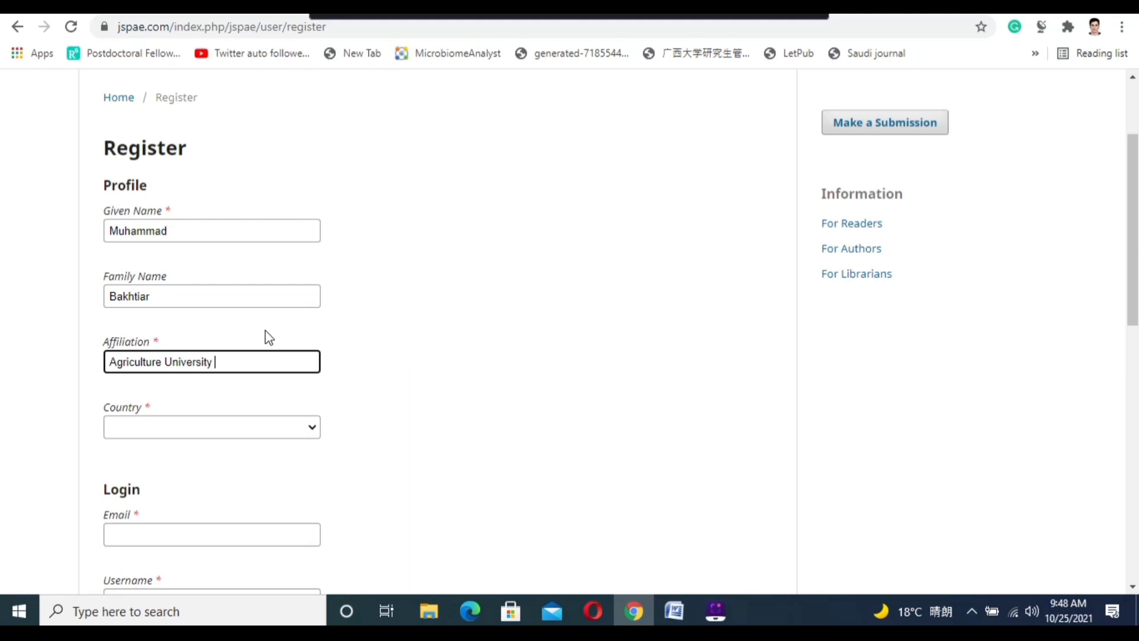
pyautogui.write('C')
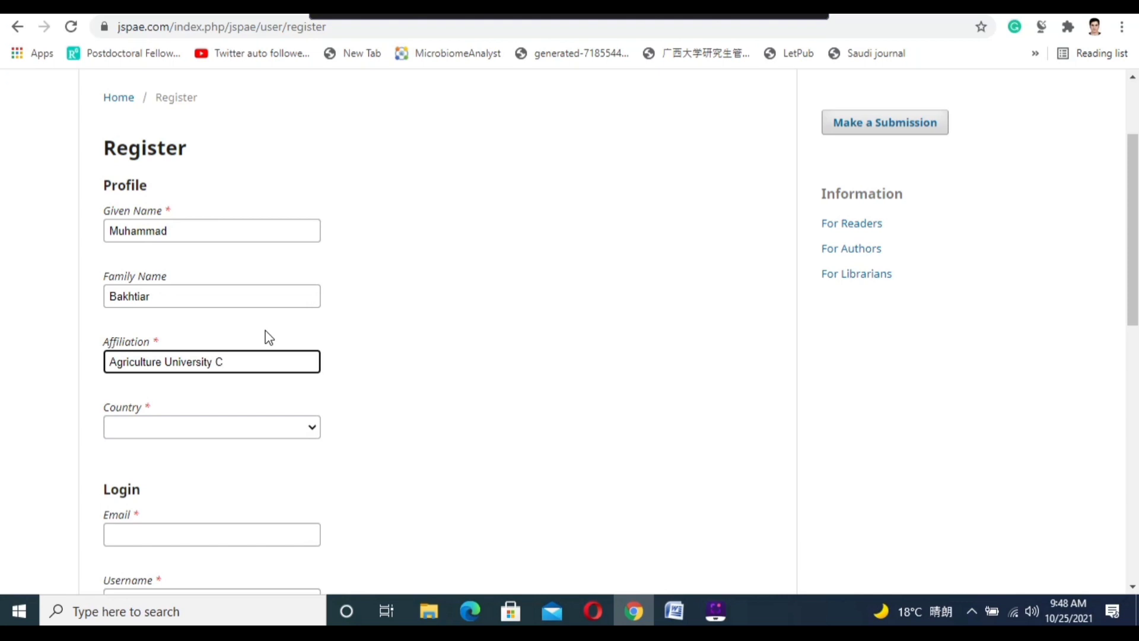
pyautogui.press('Backspace')
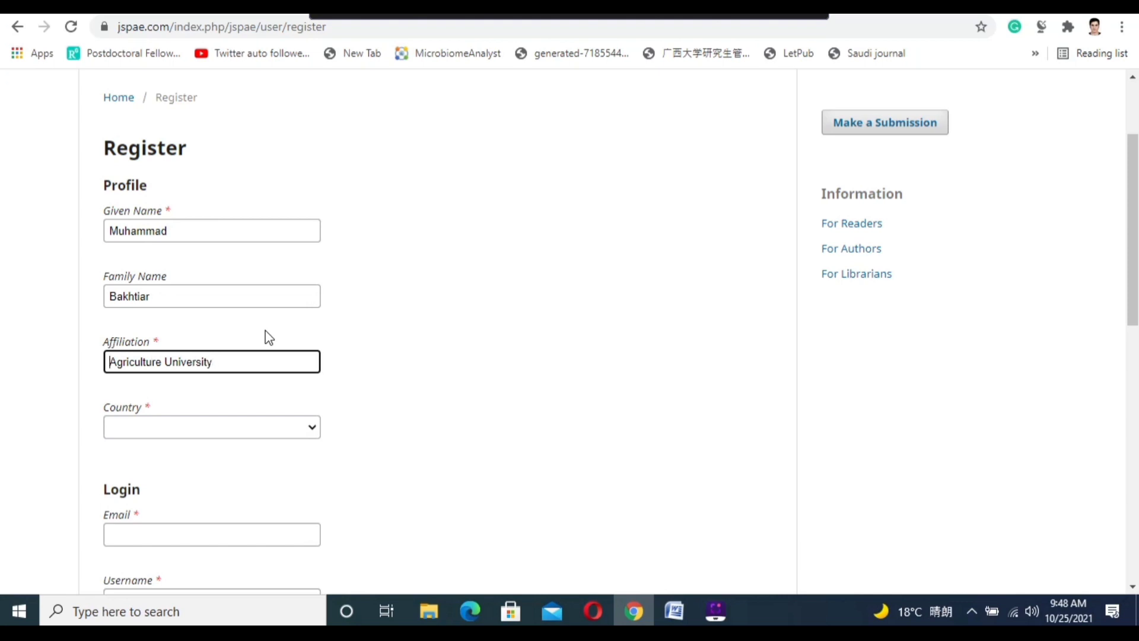
pyautogui.write('China')
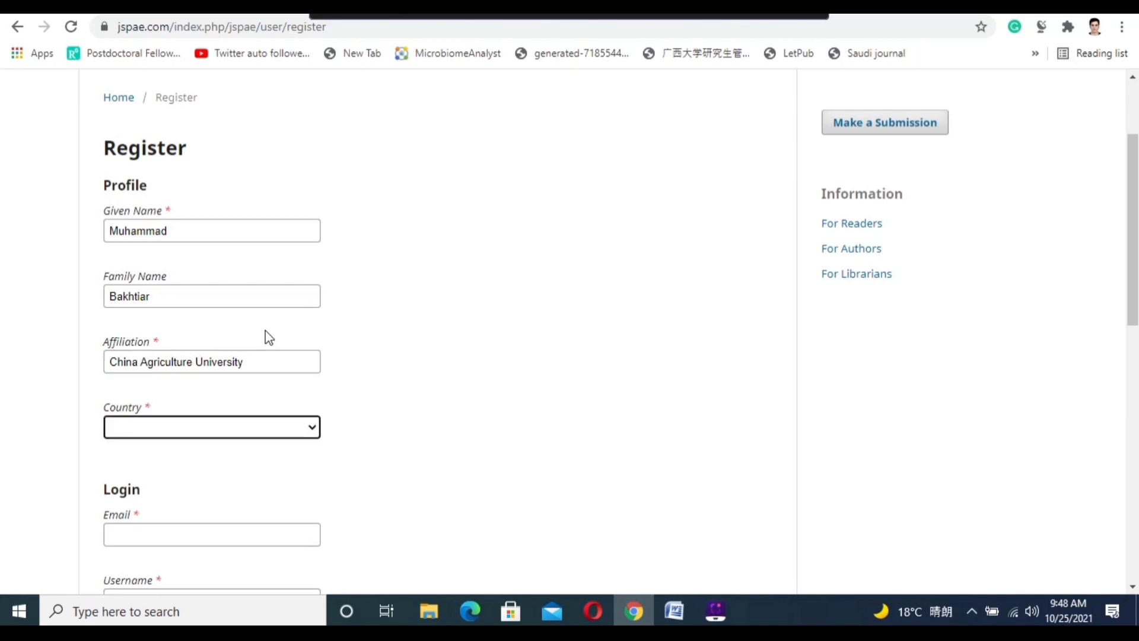
pyautogui.click(211, 426)
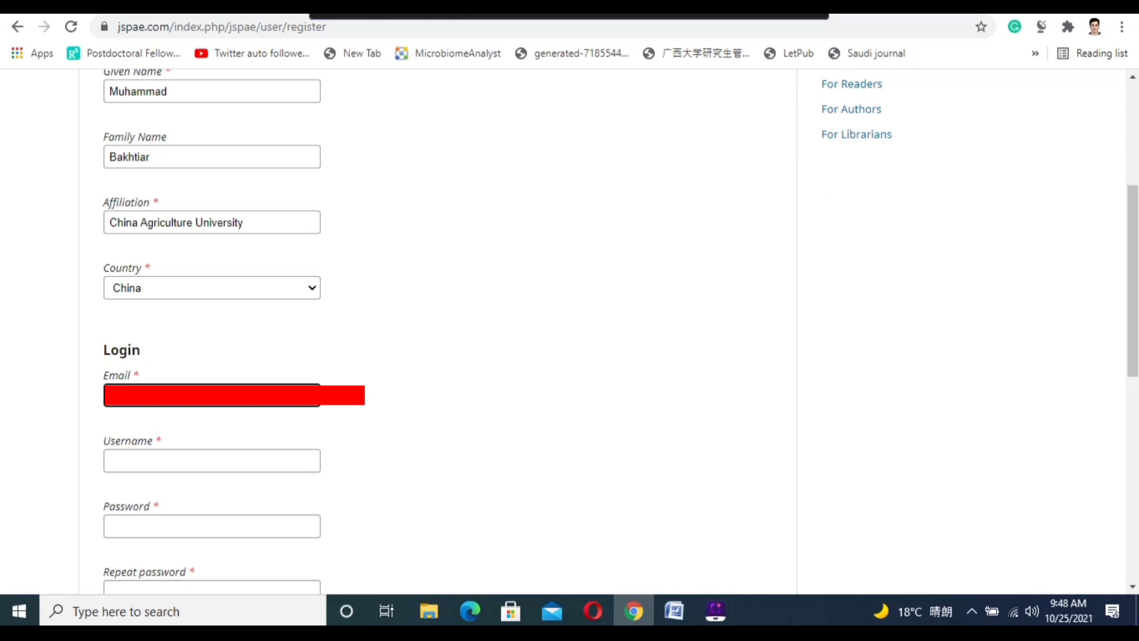
pyautogui.click(212, 460)
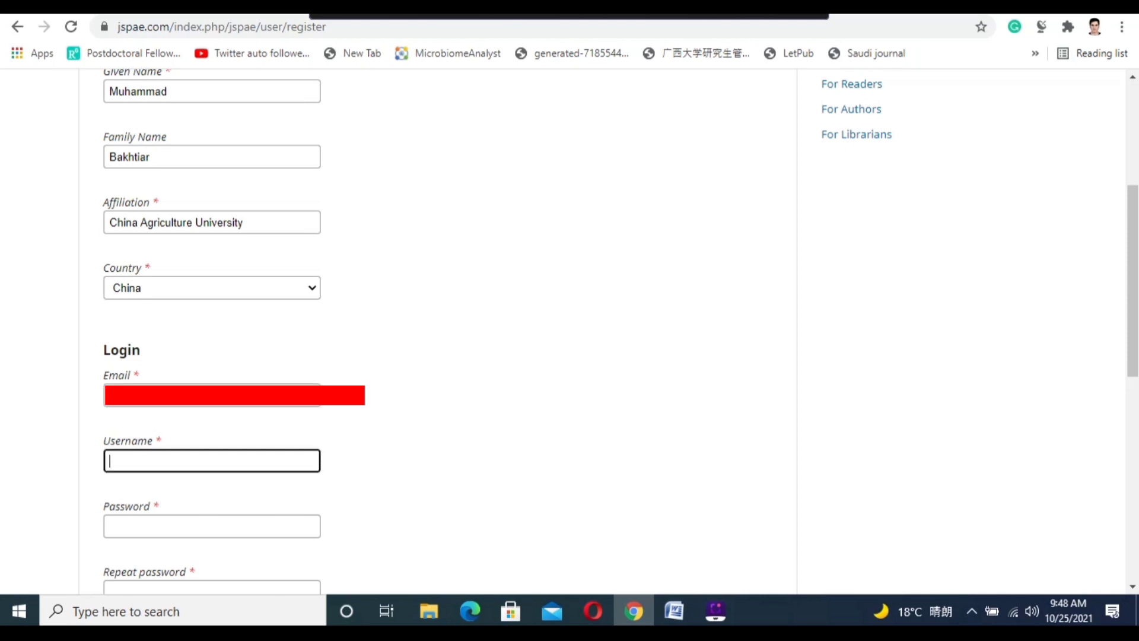
pyautogui.write('mbak')
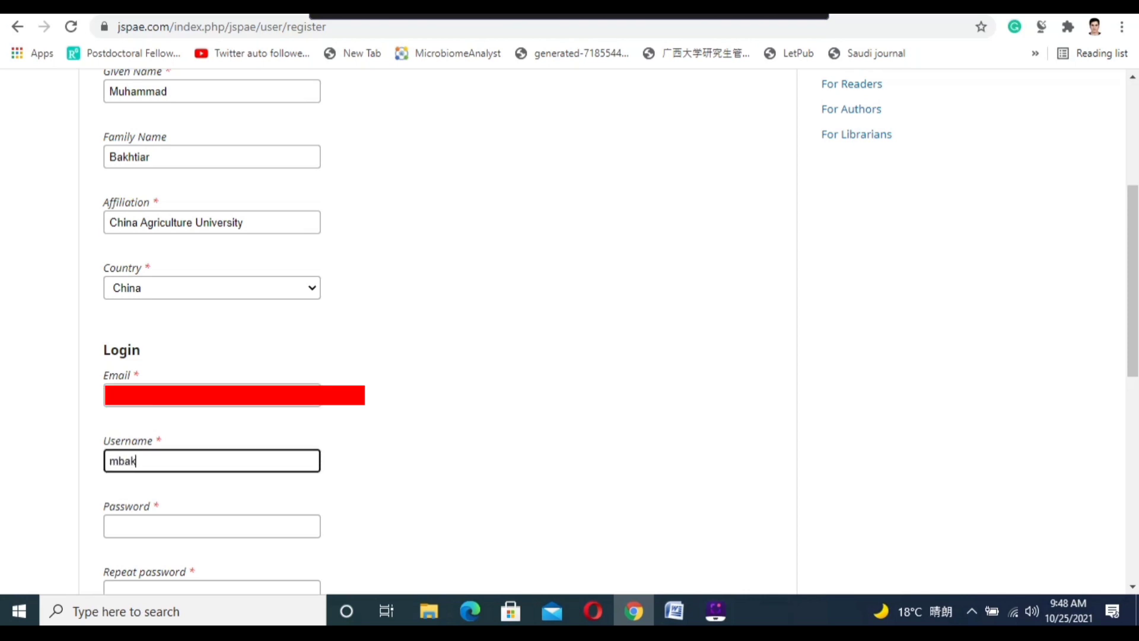
pyautogui.write('htiar')
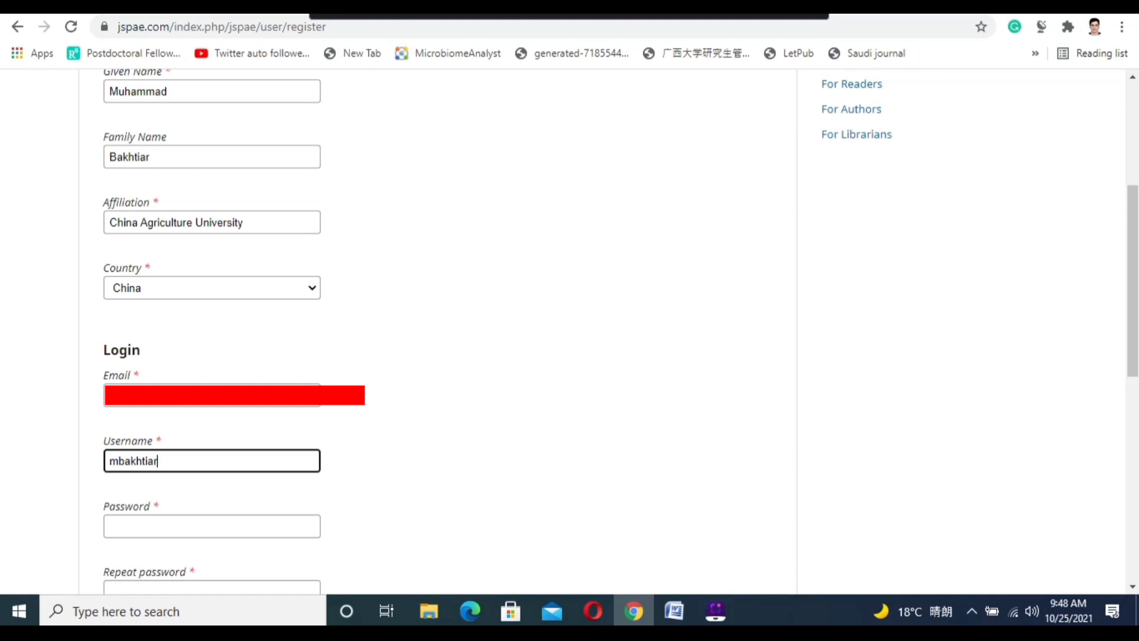
pyautogui.write('22')
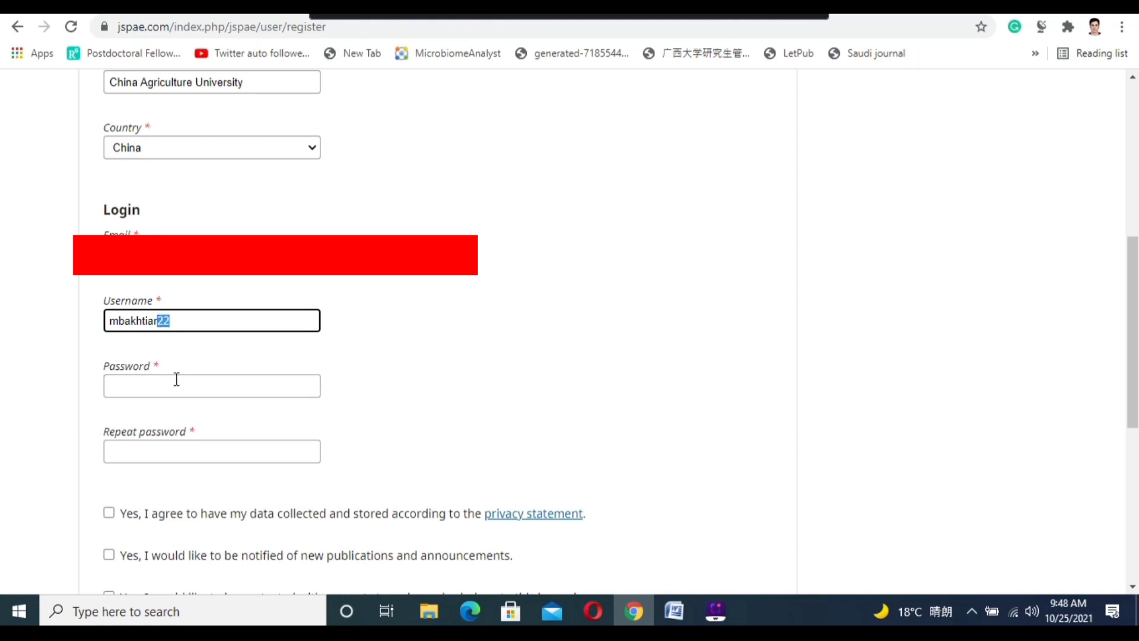
pyautogui.click(212, 385)
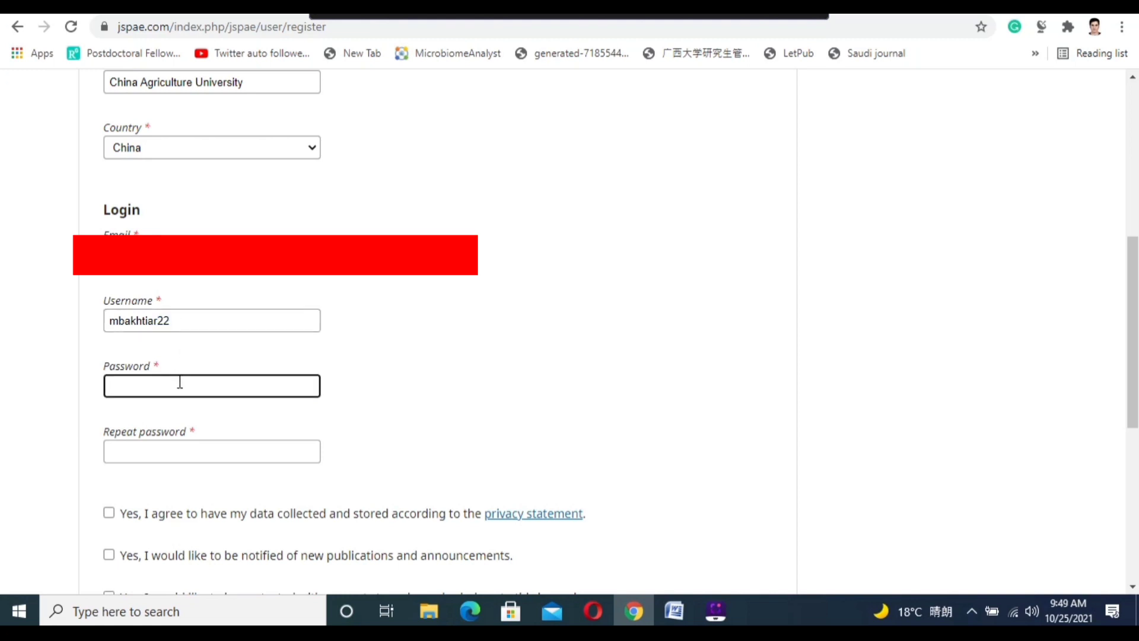
# Enter the account password and repeat it, consenting to data collection.
pyautogui.write('••')
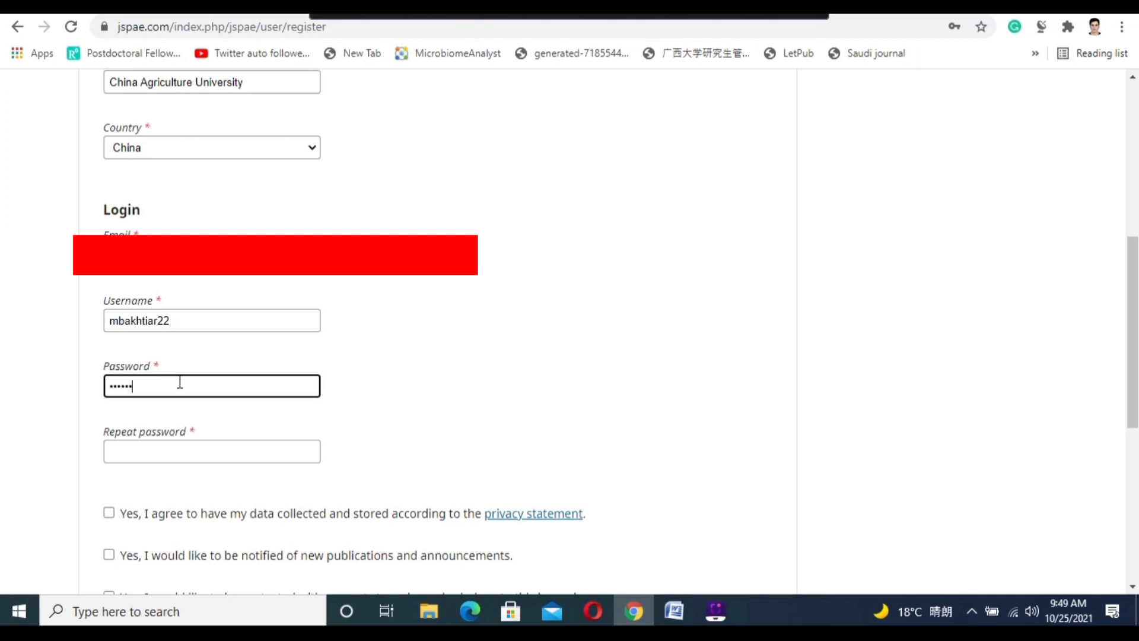
pyautogui.click(211, 450)
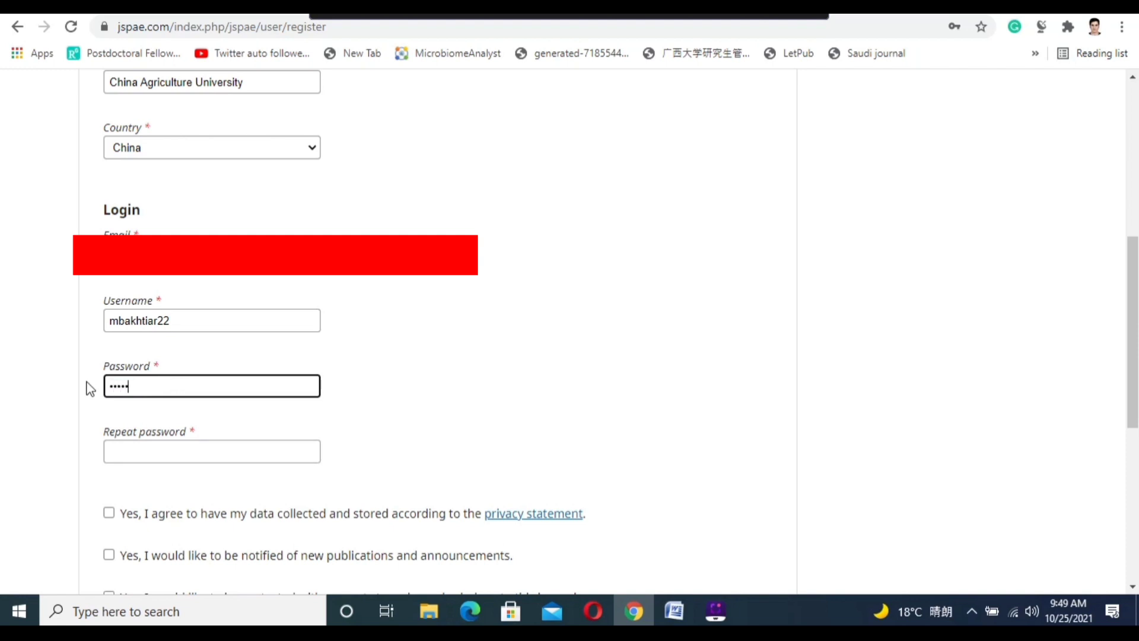
pyautogui.write('••')
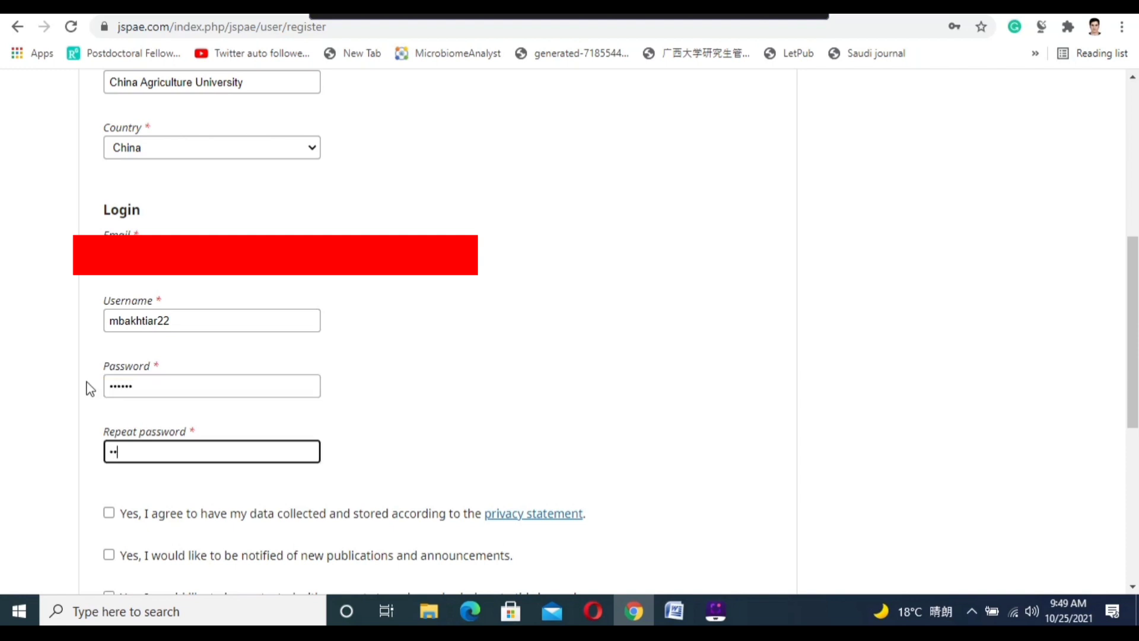
pyautogui.write('••••')
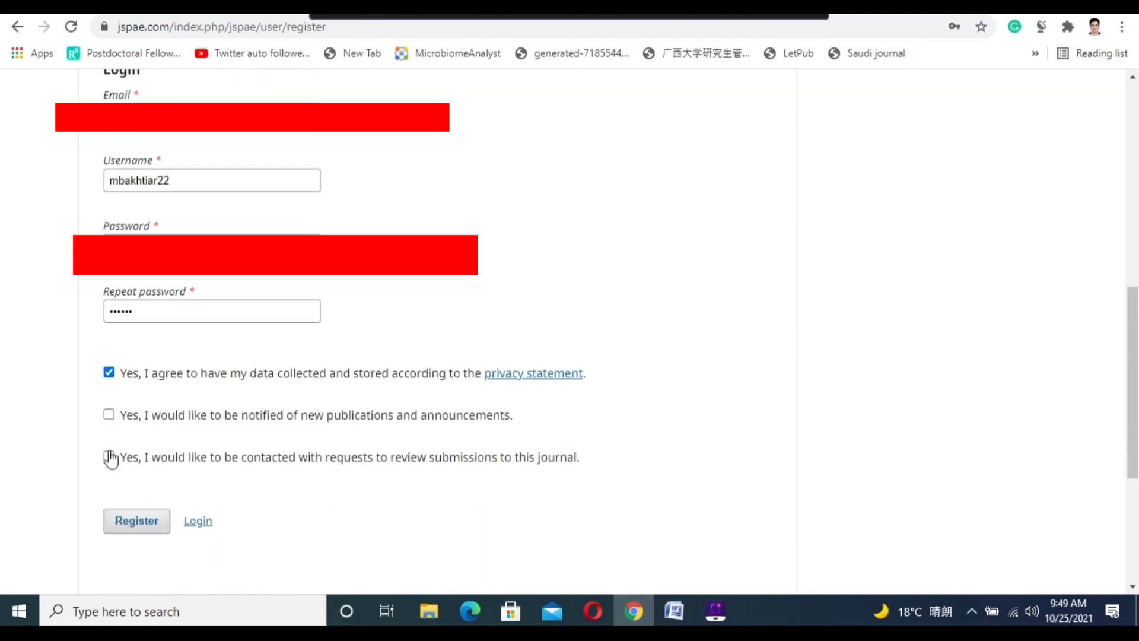
# Agree to review requests, set reviewing interest Agronomy, and register the account.
pyautogui.click(108, 455)
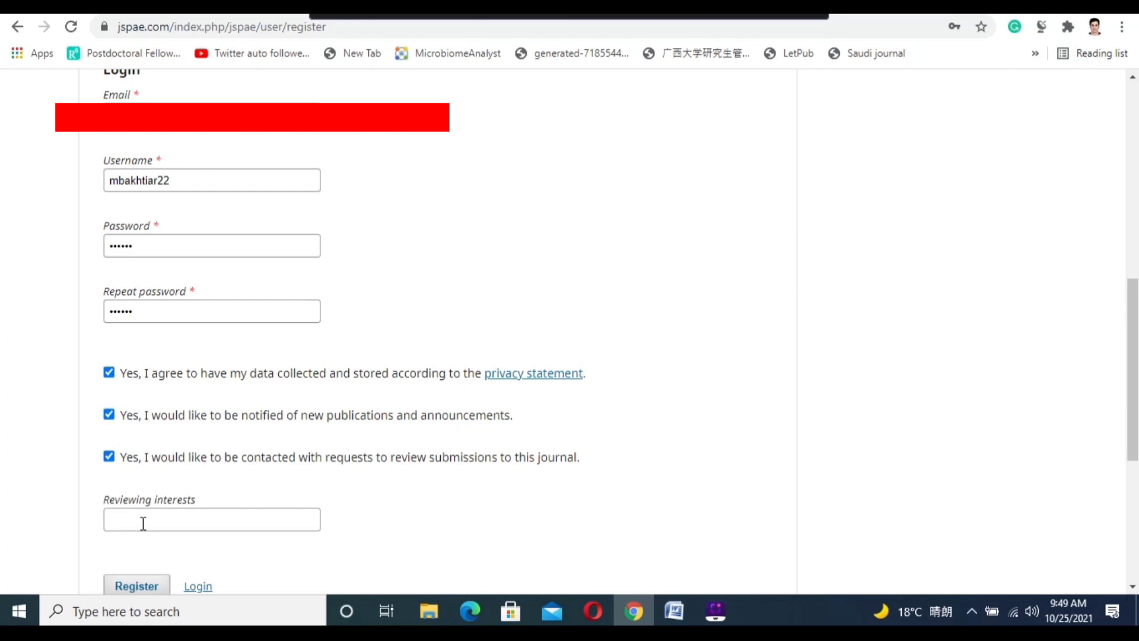
pyautogui.write('Ad')
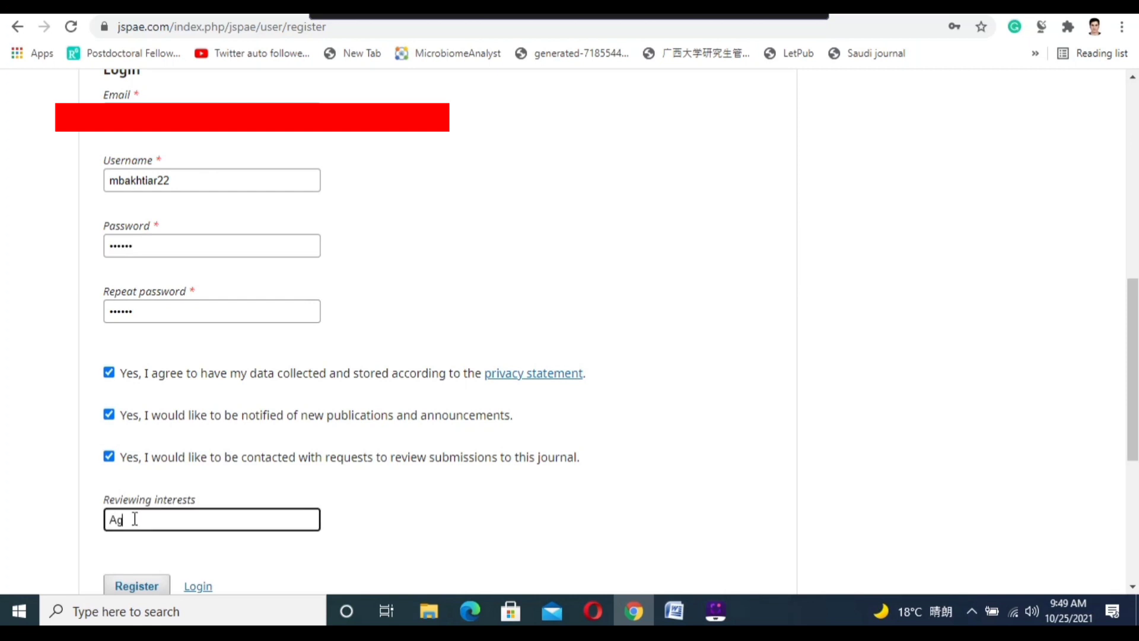
pyautogui.write('ronomy')
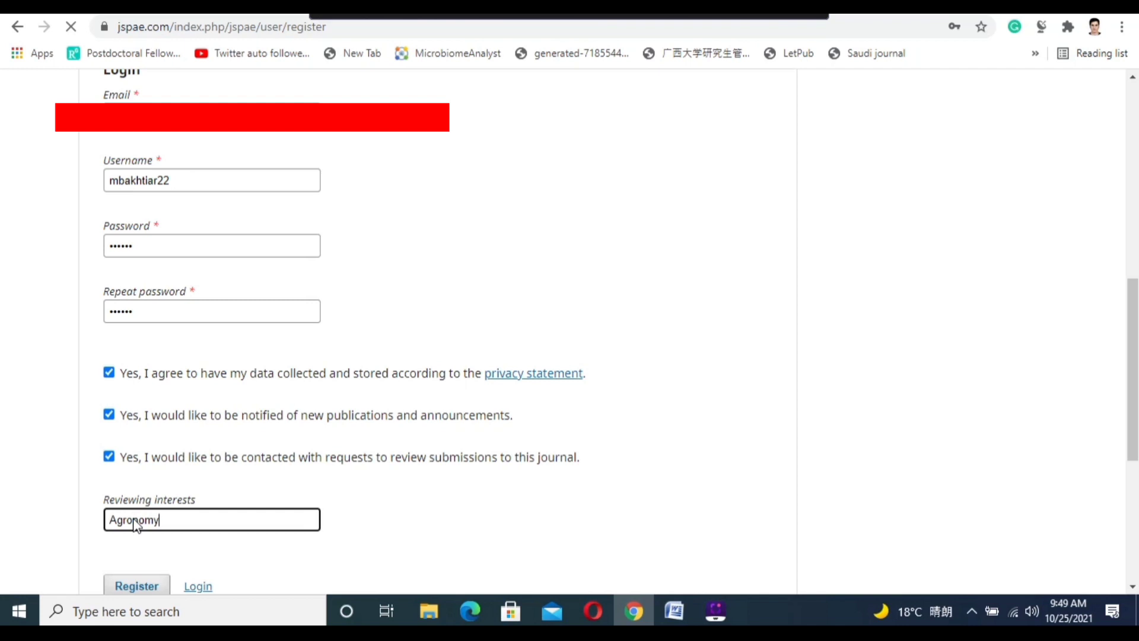
pyautogui.click(136, 585)
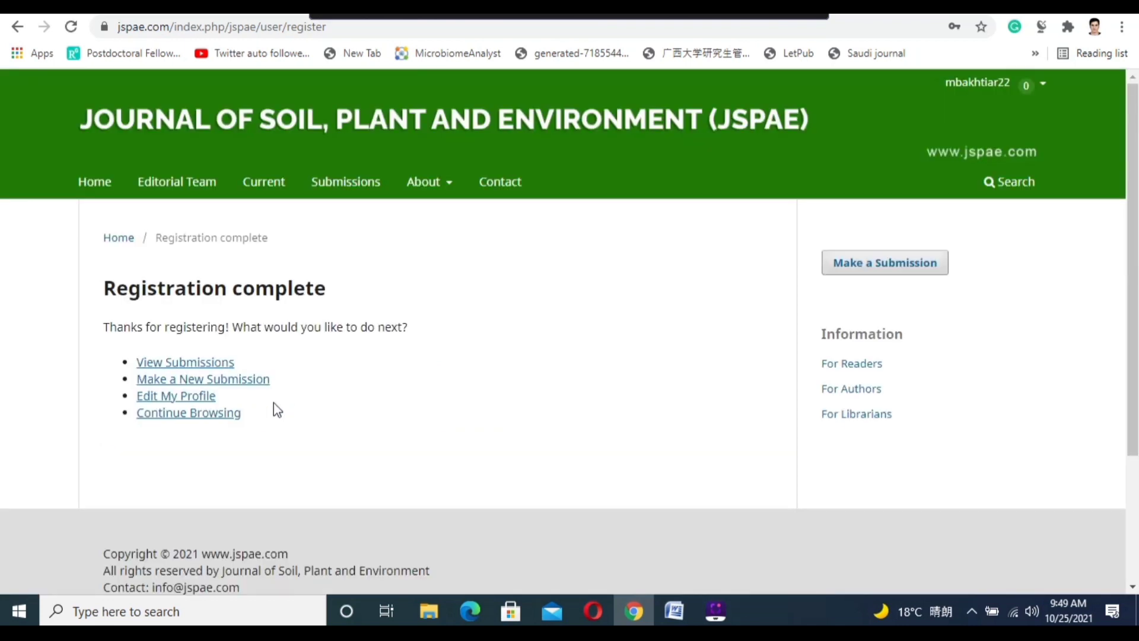
pyautogui.moveTo(997, 117)
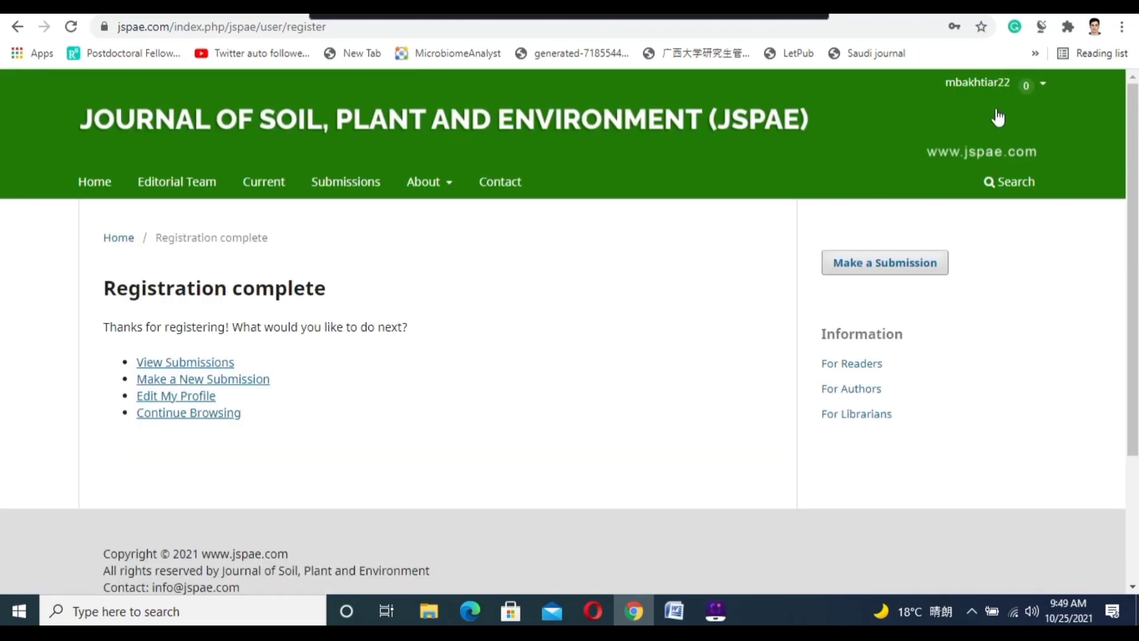
pyautogui.moveTo(426, 235)
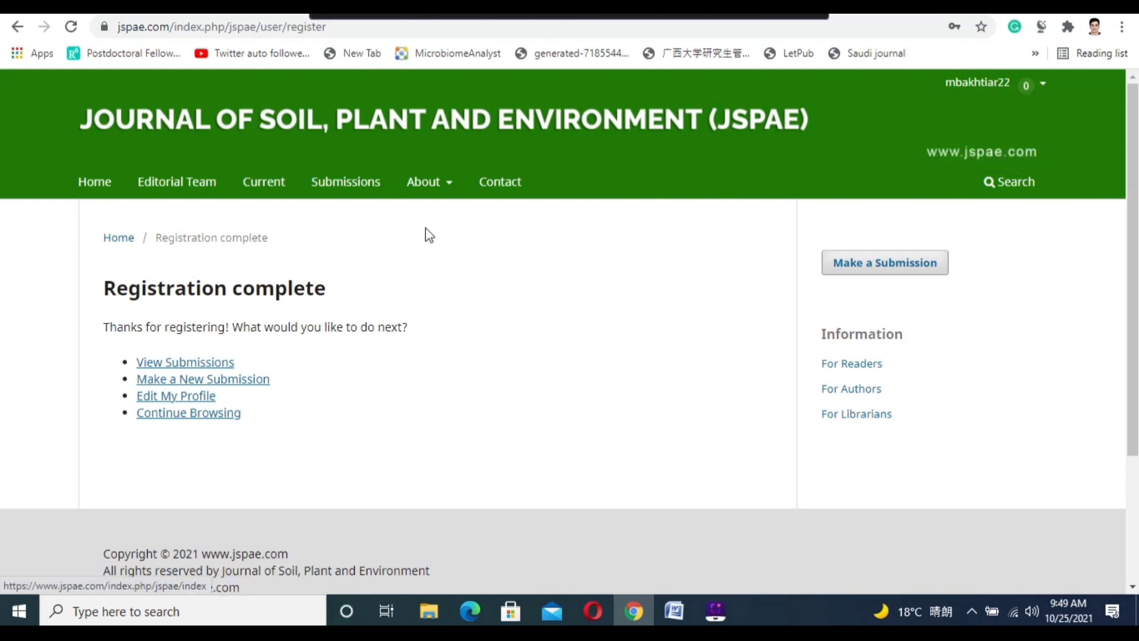
pyautogui.moveTo(184, 385)
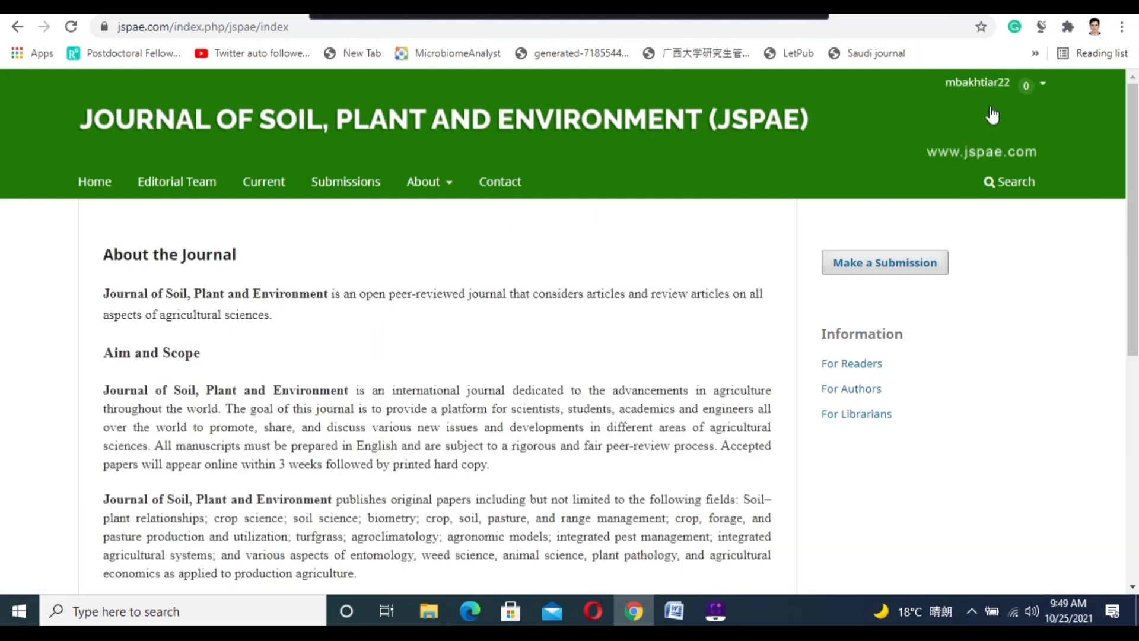
# Bring up the signed-in user's account menu on the home page.
pyautogui.click(977, 82)
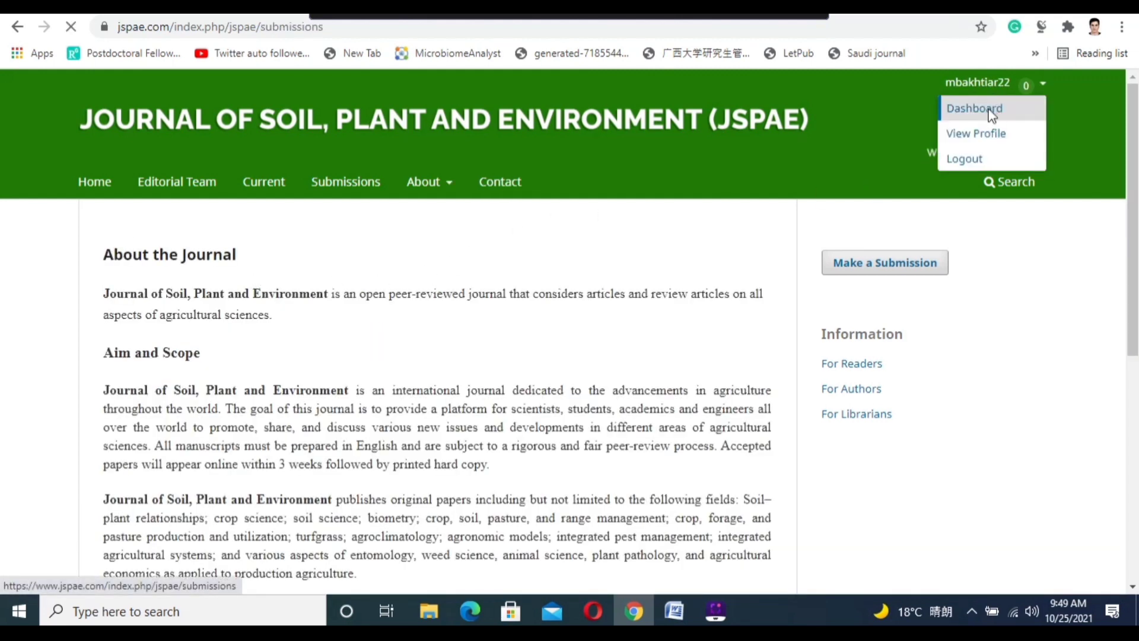
# Go to the author Dashboard and start a New Submission.
pyautogui.click(974, 108)
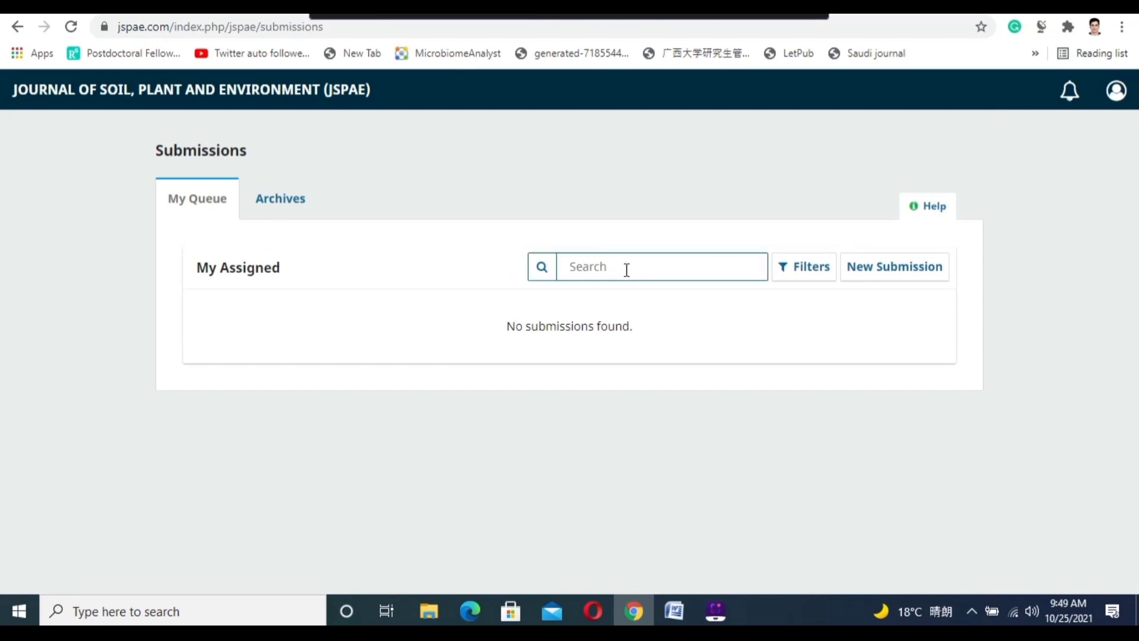
pyautogui.click(895, 267)
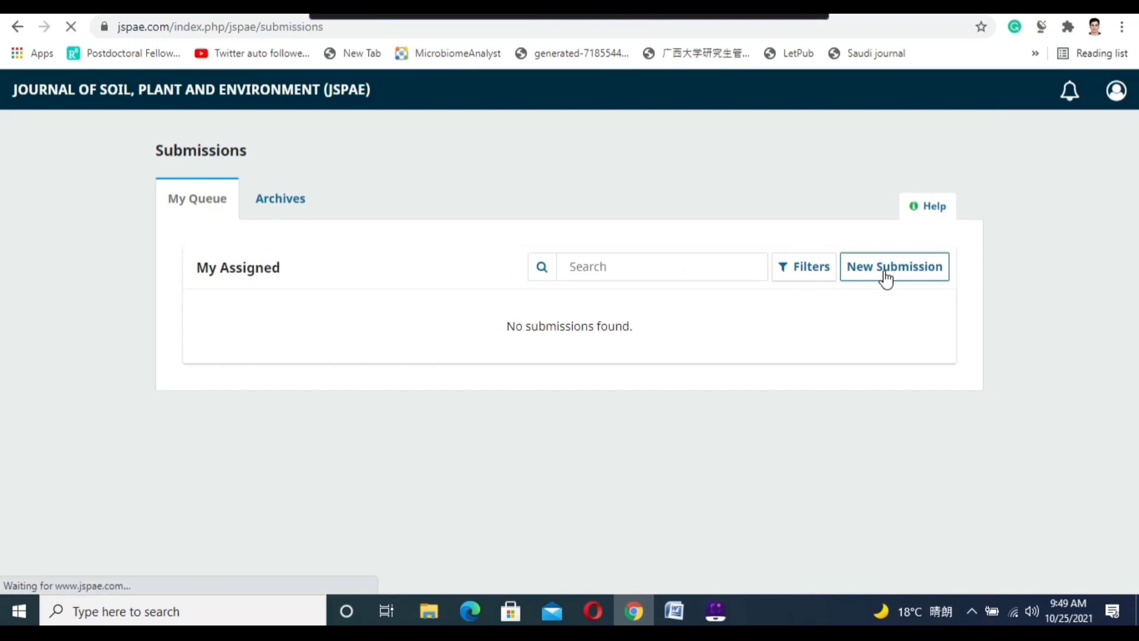
pyautogui.click(893, 267)
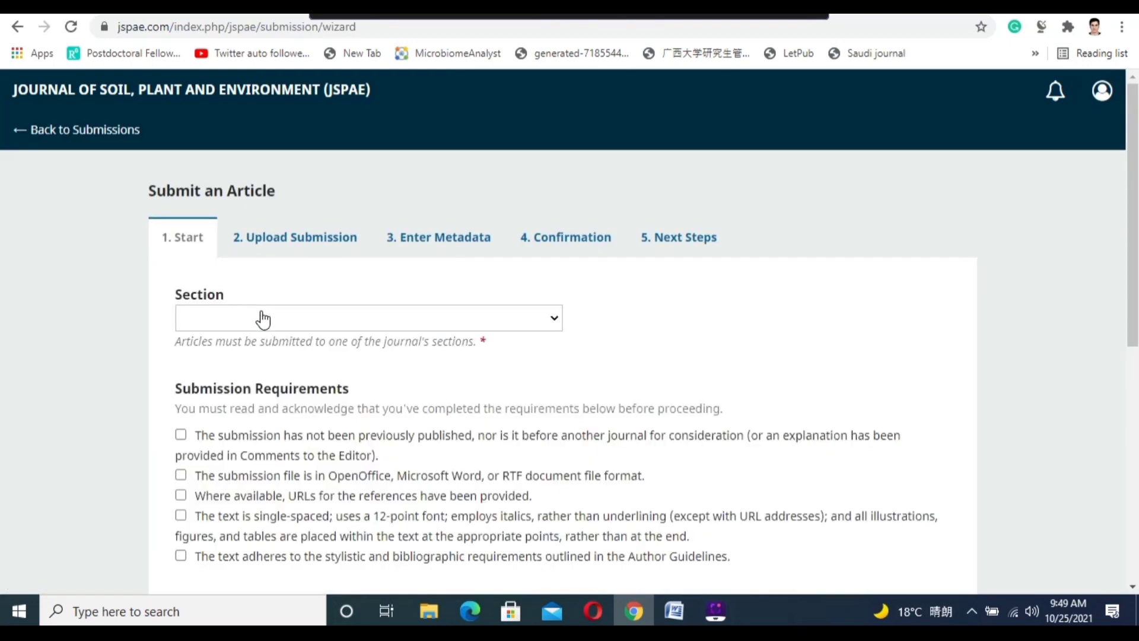